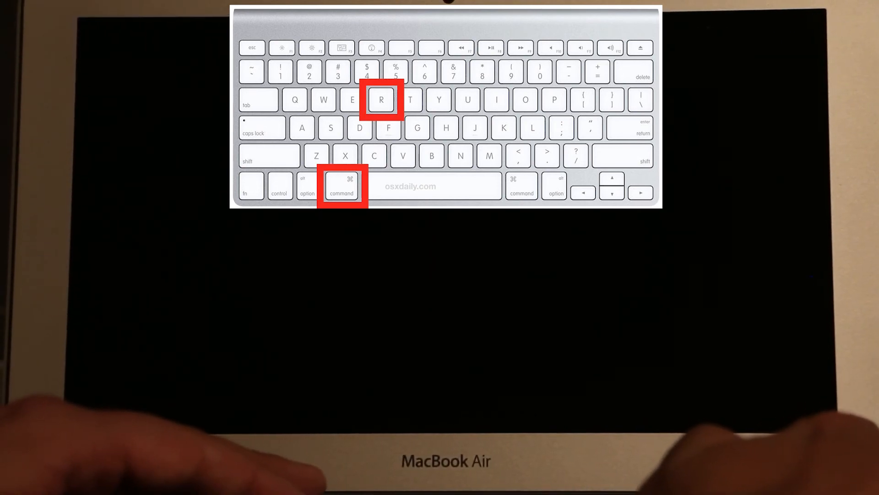
- Boot the MacBook Air into Recovery mode with Command+R at startup
{"action": "key", "text": "cmd+r"}
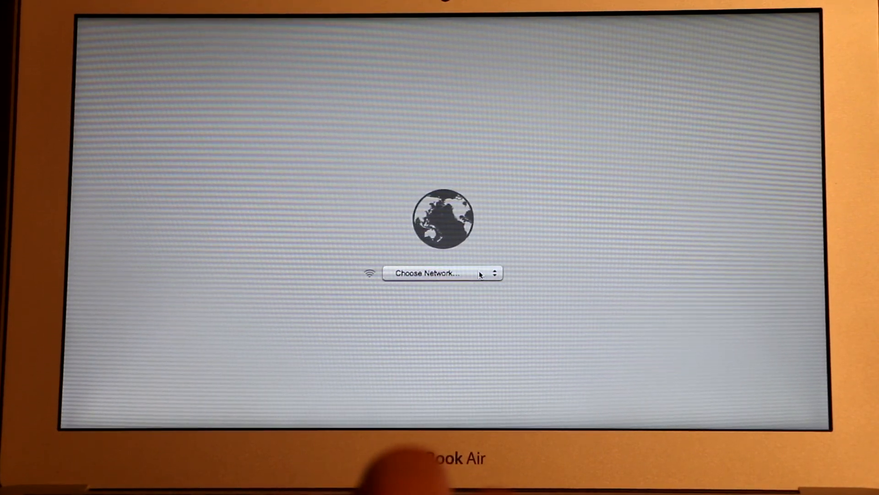
- Choose a Wi-Fi network from the Choose Network pop-up for Internet Recovery
{"action": "left_click", "coordinate": [441, 273]}
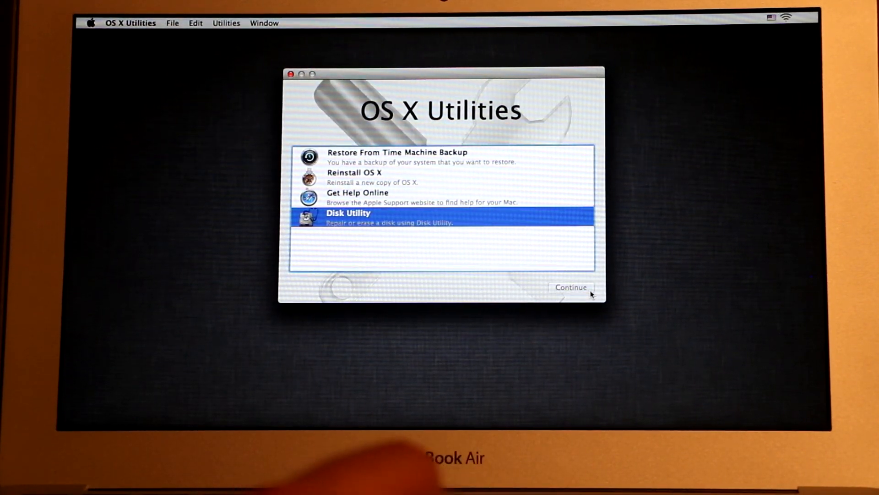
- Launch Disk Utility from the OS X Utilities list
{"action": "left_click", "coordinate": [571, 287]}
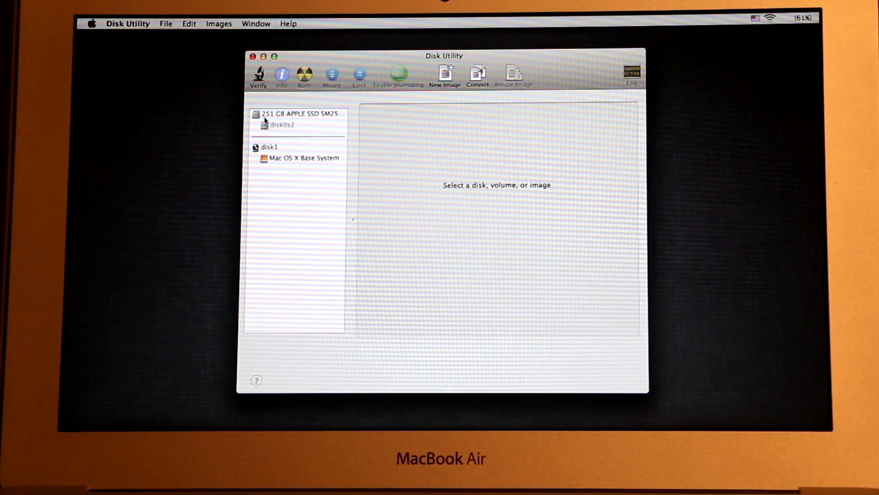
- Select the 251 GB APPLE SSD SM256E and review its Erase and First Aid options
{"action": "left_click", "coordinate": [303, 113]}
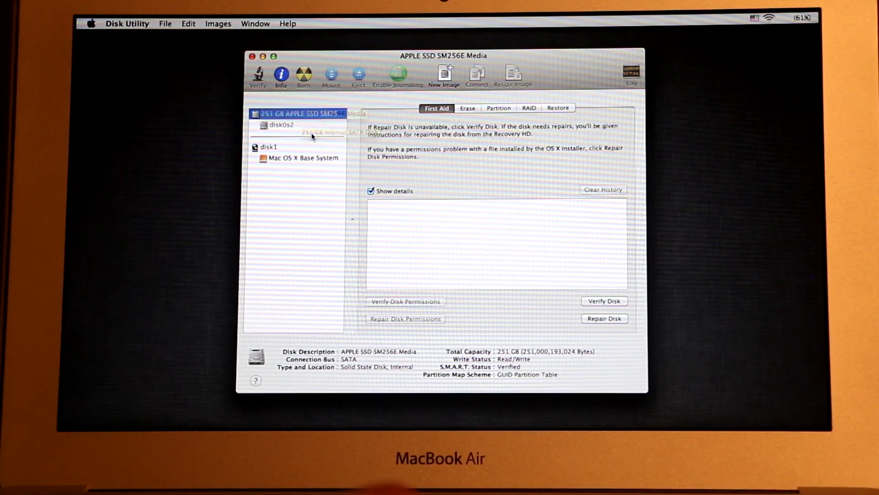
{"action": "left_click", "coordinate": [469, 108]}
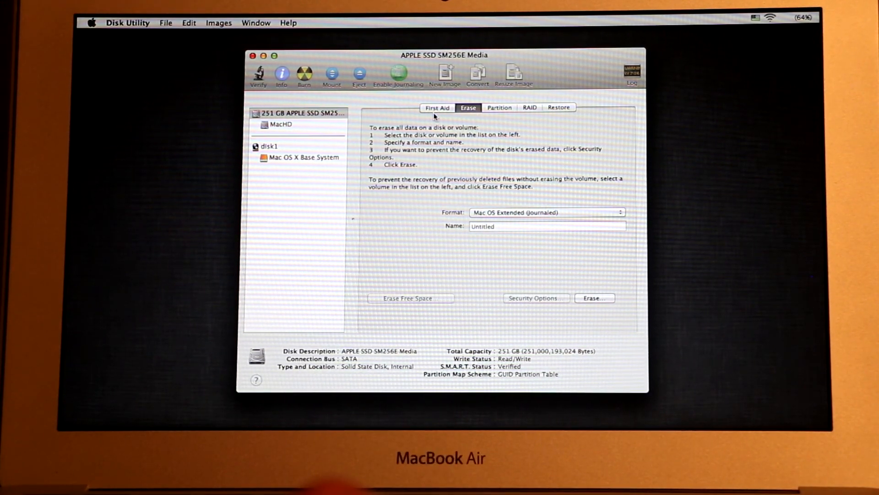
{"action": "left_click", "coordinate": [438, 107]}
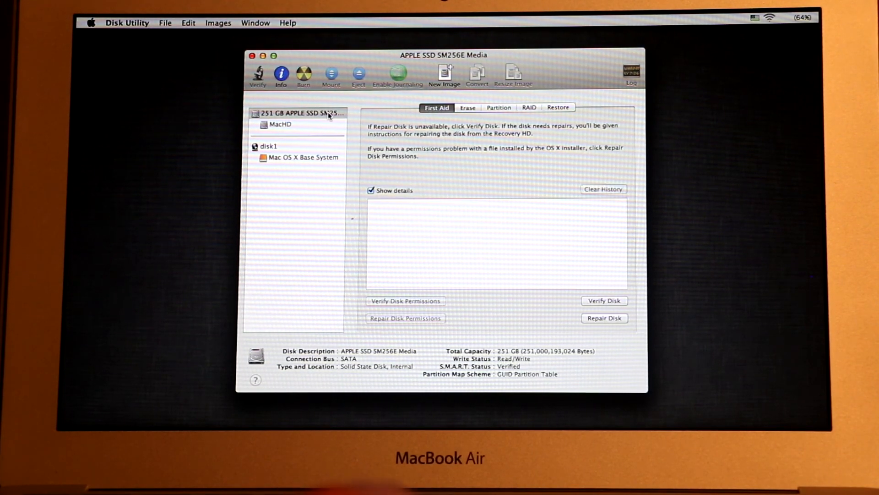
{"action": "mouse_move", "coordinate": [303, 112]}
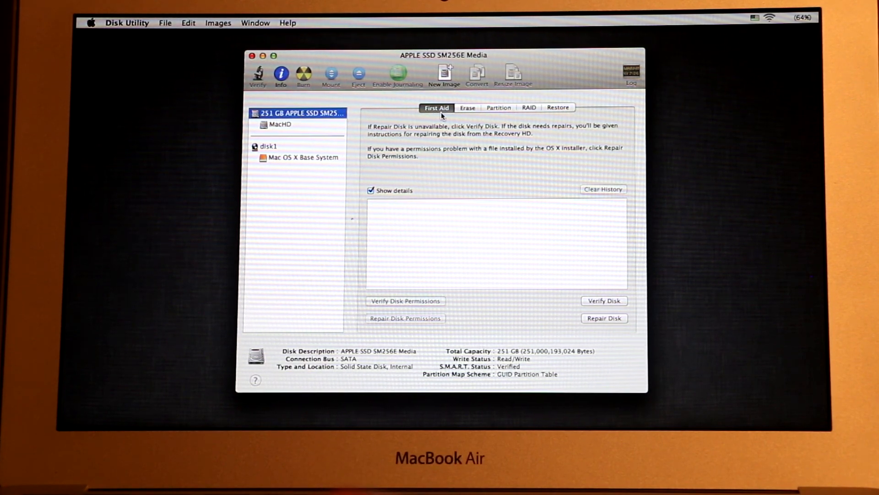
{"action": "mouse_move", "coordinate": [613, 329]}
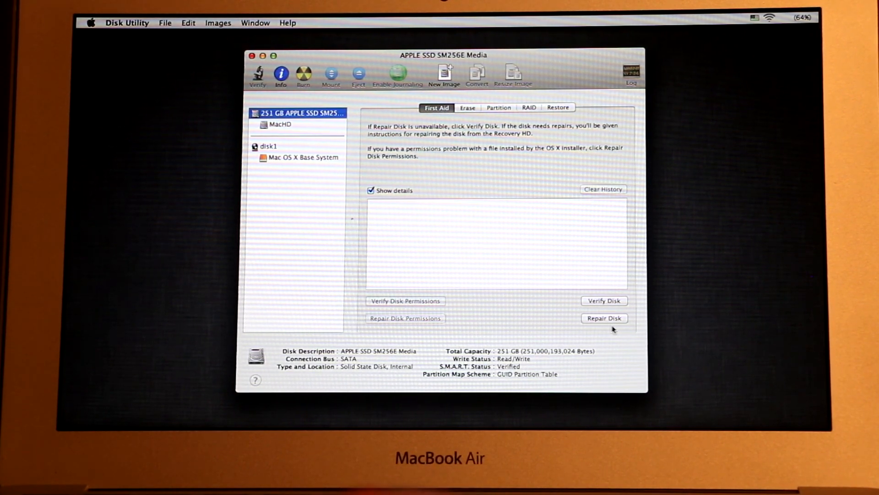
{"action": "mouse_move", "coordinate": [606, 317]}
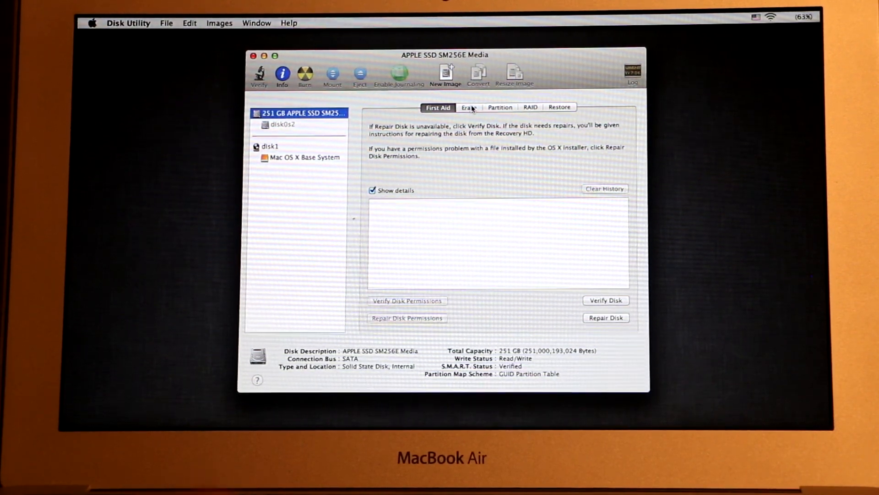
- Erase the 251 GB SSD as a Mac OS Extended (Journaled) volume named MacHD and confirm
{"action": "left_click", "coordinate": [468, 107]}
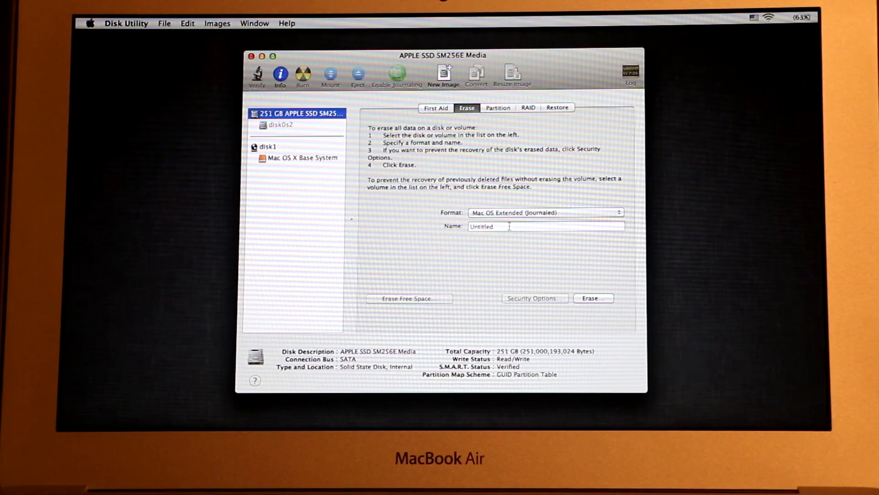
{"action": "left_click", "coordinate": [547, 226]}
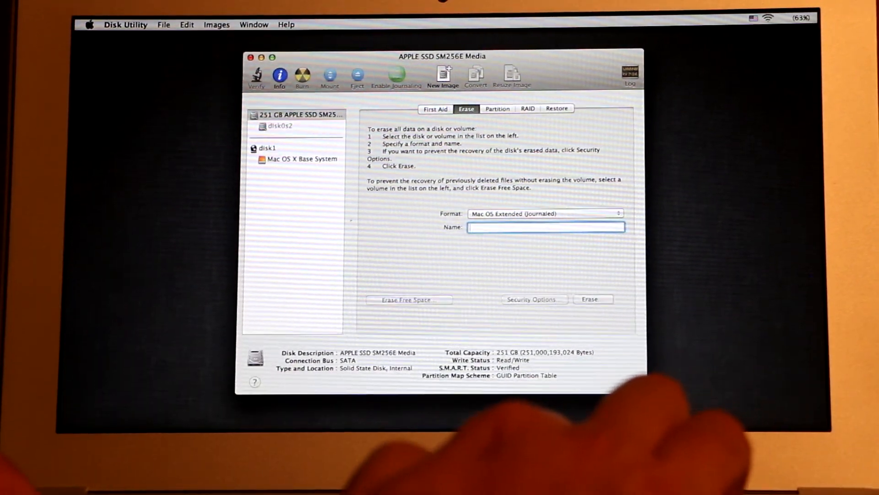
{"action": "type", "text": "MacHD"}
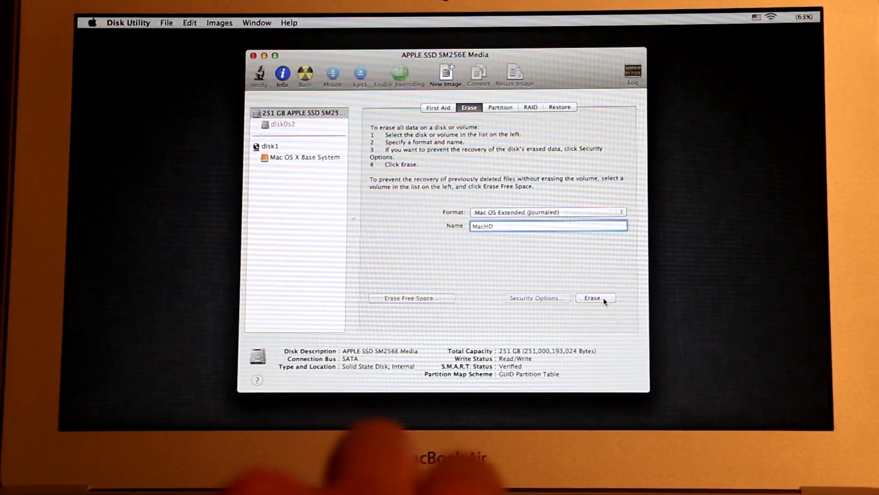
{"action": "left_click", "coordinate": [595, 297]}
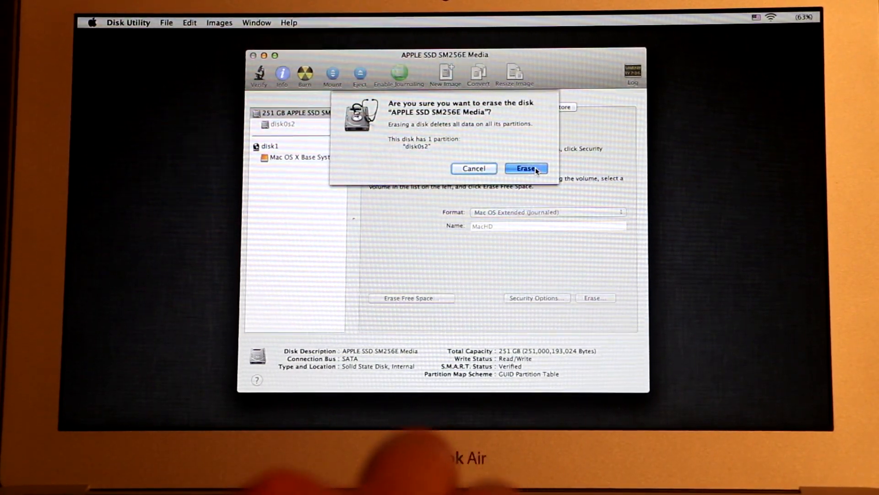
{"action": "left_click", "coordinate": [526, 169]}
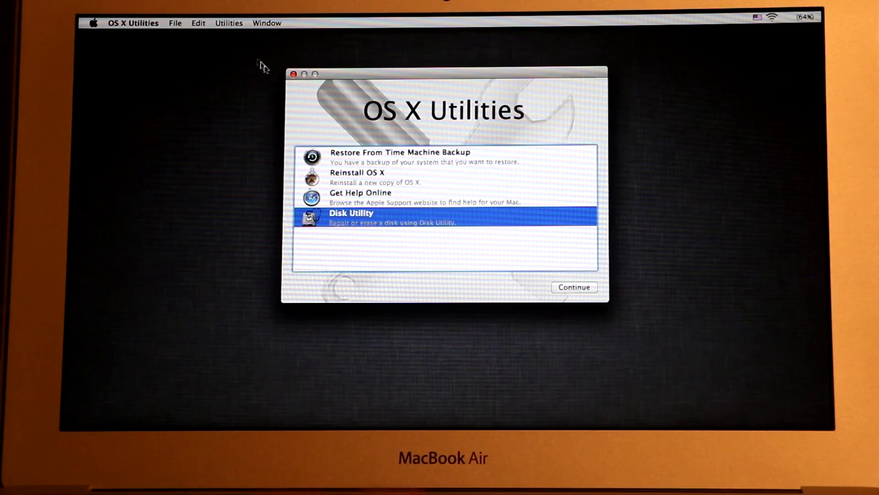
- Start Reinstall OS X from the OS X Utilities list
{"action": "left_click", "coordinate": [356, 177]}
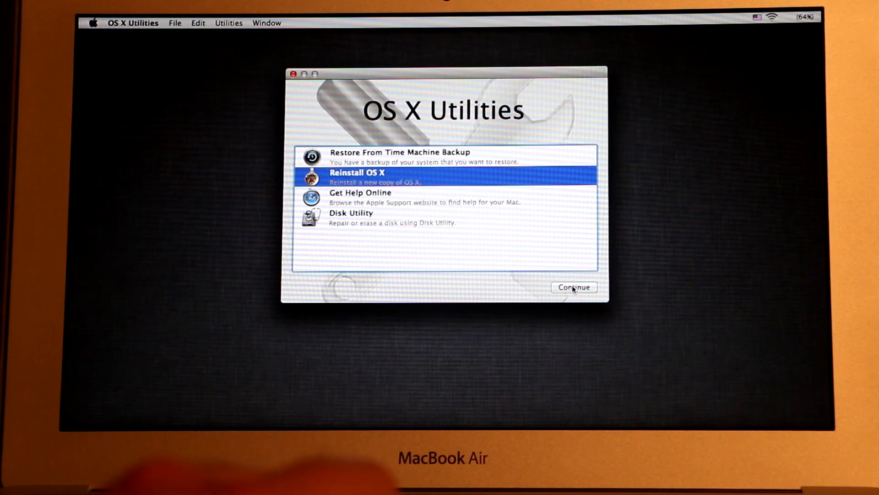
{"action": "left_click", "coordinate": [573, 286]}
{"action": "type", "text": "AsusAP"}
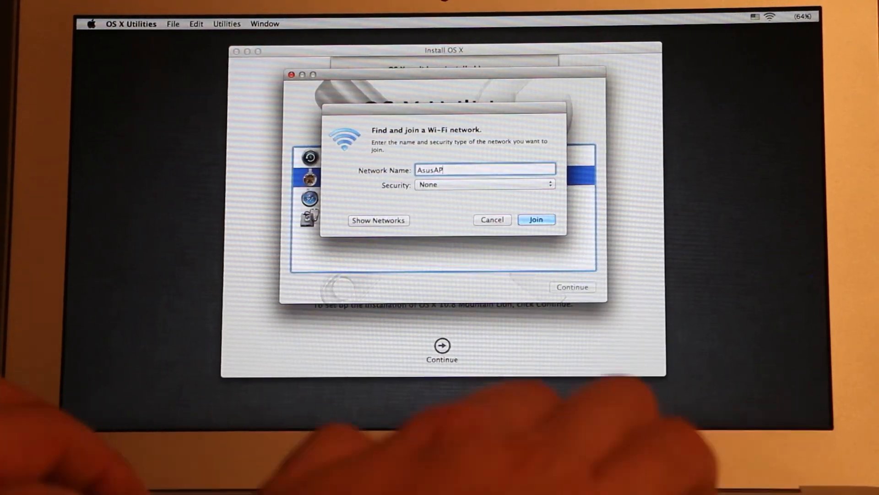
- Join the AsusAP Wi-Fi network and retry the installer's internet connection check
{"action": "left_click", "coordinate": [537, 219]}
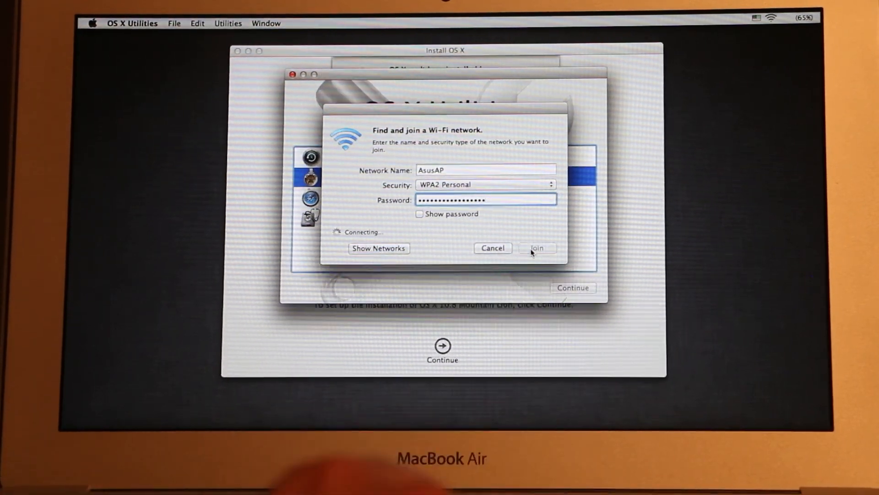
{"action": "left_click", "coordinate": [536, 248]}
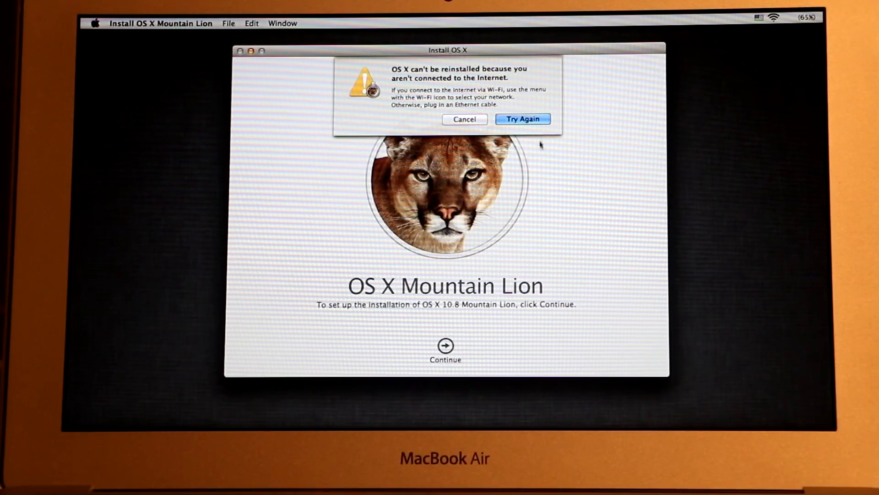
{"action": "left_click", "coordinate": [463, 119]}
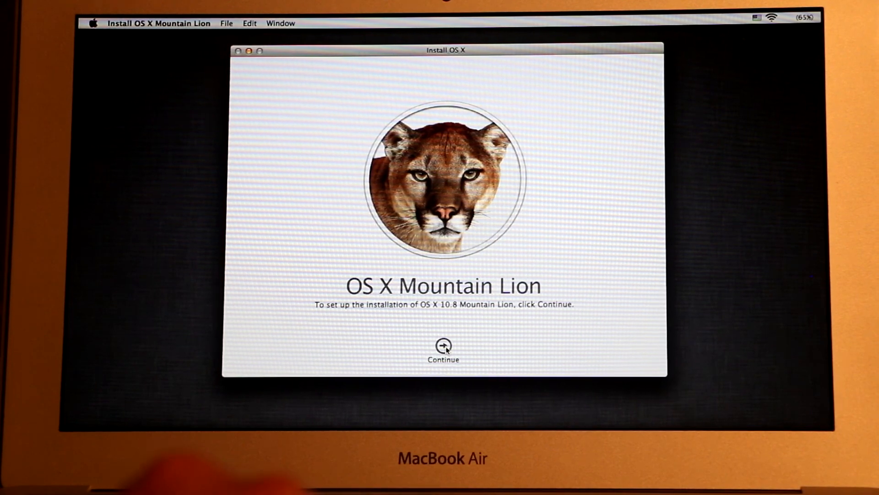
- Begin the Mountain Lion installation and let Apple verify the computer's eligibility
{"action": "left_click", "coordinate": [443, 345]}
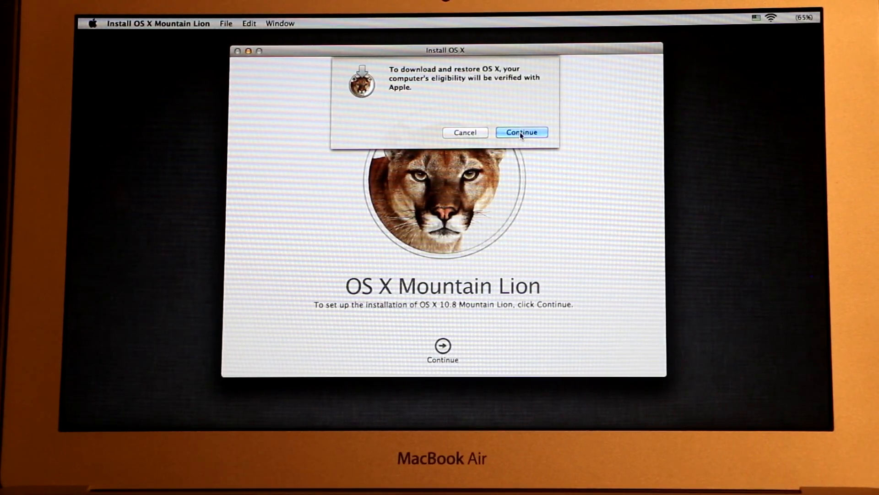
{"action": "left_click", "coordinate": [521, 132]}
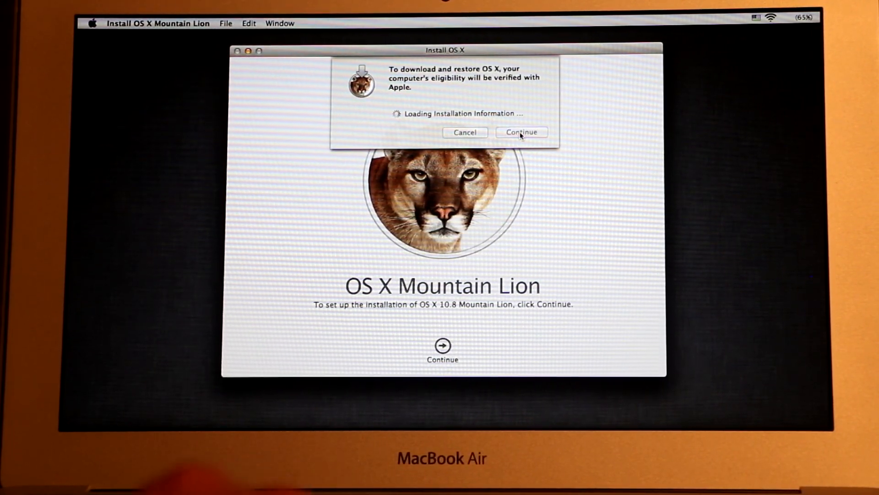
{"action": "left_click", "coordinate": [521, 132]}
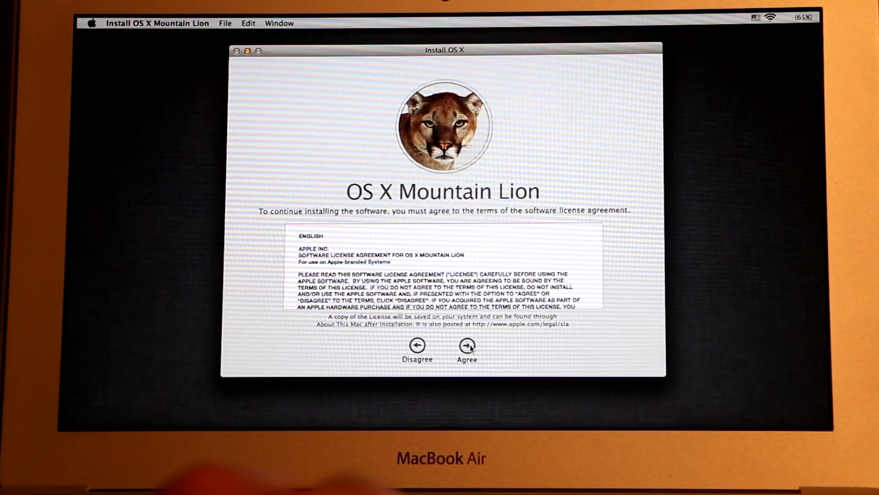
- Agree to the software license and choose MacHD as the install disk
{"action": "left_click", "coordinate": [467, 345]}
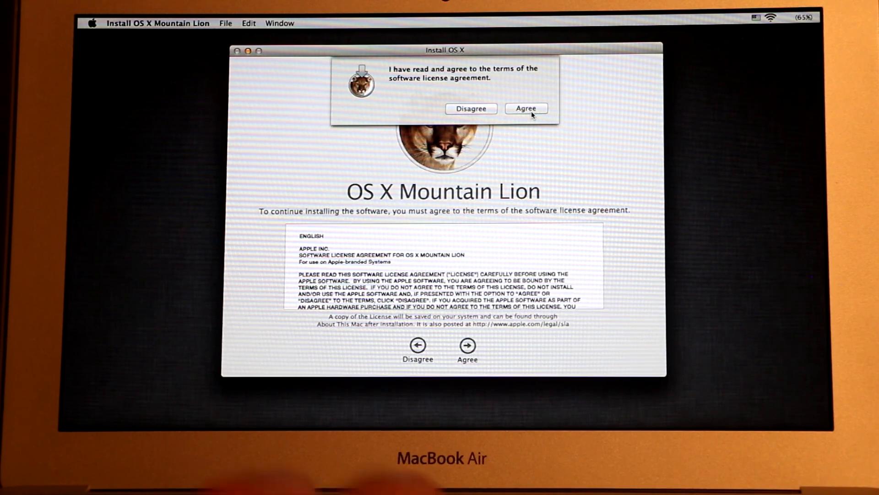
{"action": "left_click", "coordinate": [526, 108]}
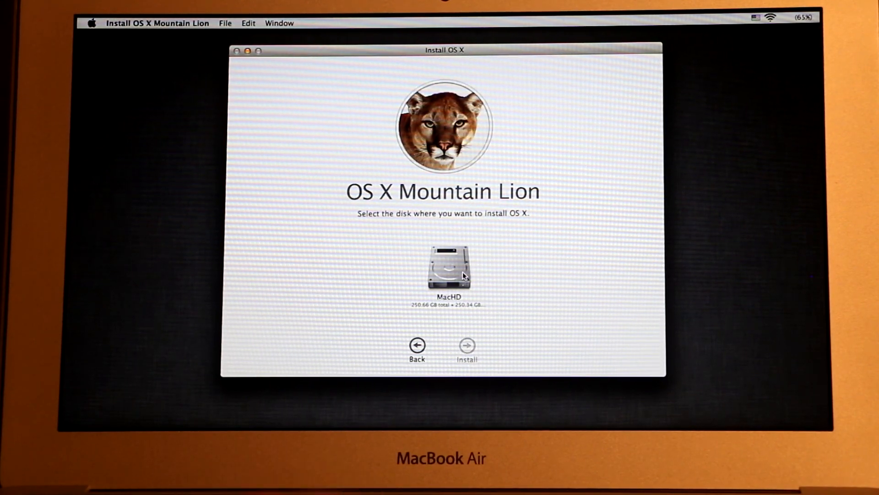
{"action": "left_click", "coordinate": [449, 269]}
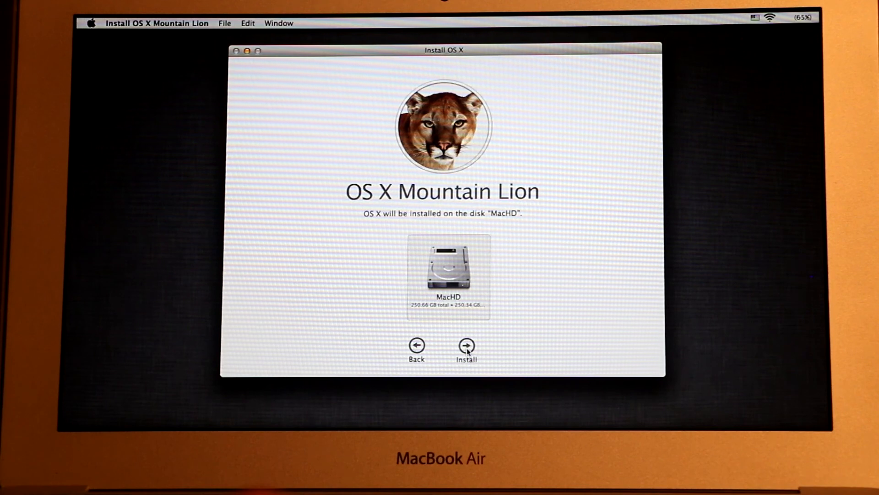
- Install OS X Mountain Lion on MacHD and restart when Install Succeeded appears
{"action": "left_click", "coordinate": [466, 345]}
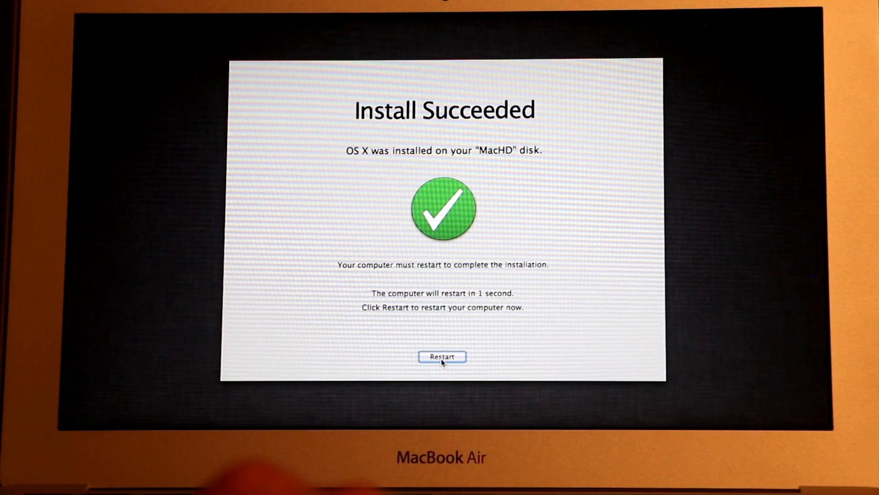
{"action": "left_click", "coordinate": [441, 357]}
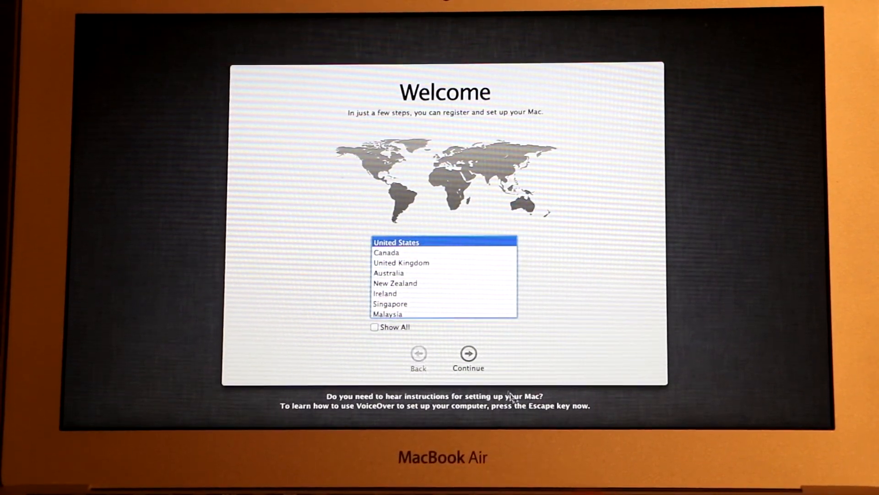
- Keep United States and the U.S. keyboard, then skip Wi-Fi setup and confirm
{"action": "left_click", "coordinate": [468, 353]}
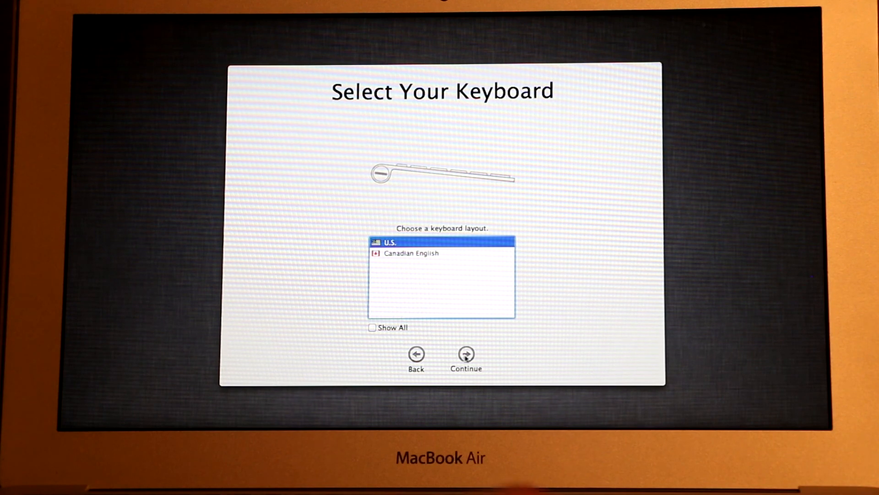
{"action": "left_click", "coordinate": [466, 356]}
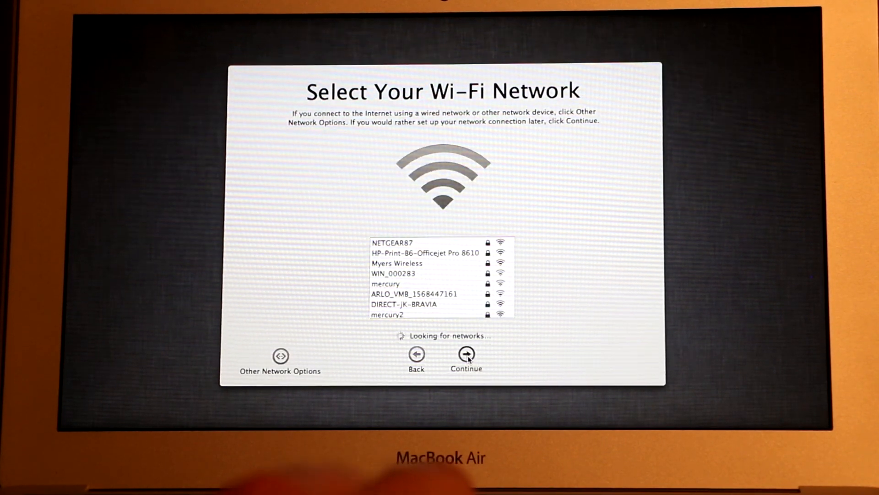
{"action": "left_click", "coordinate": [466, 359]}
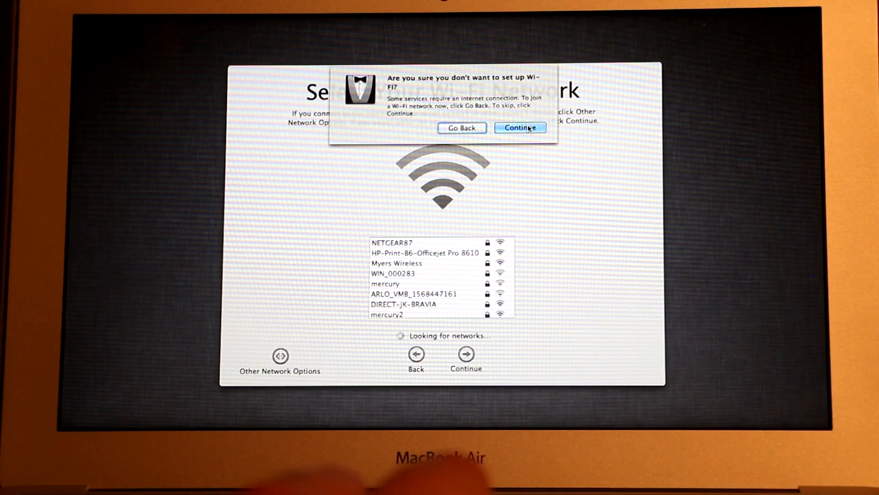
{"action": "left_click", "coordinate": [521, 127]}
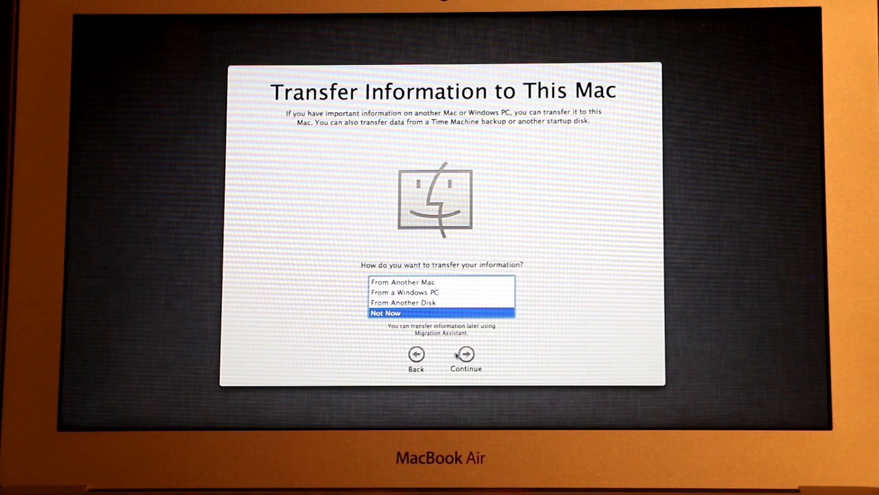
- Choose Not Now for data transfer and agree to the OS X terms and conditions
{"action": "left_click", "coordinate": [465, 355]}
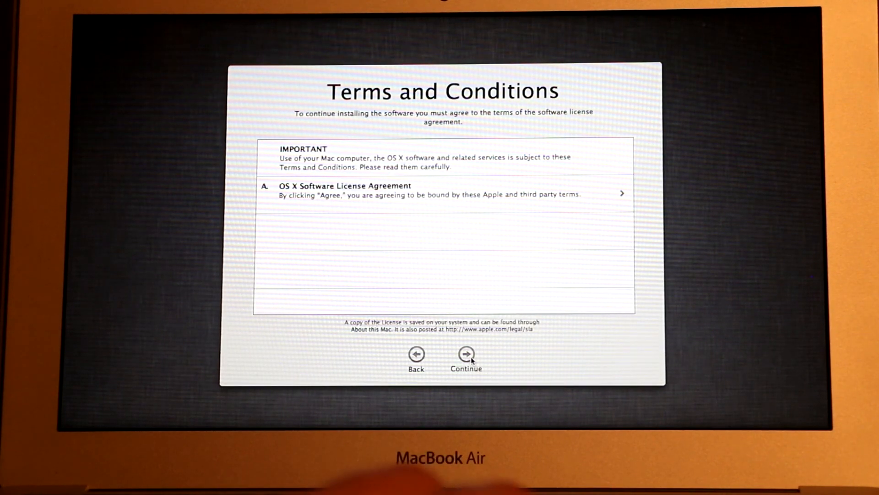
{"action": "left_click", "coordinate": [465, 353]}
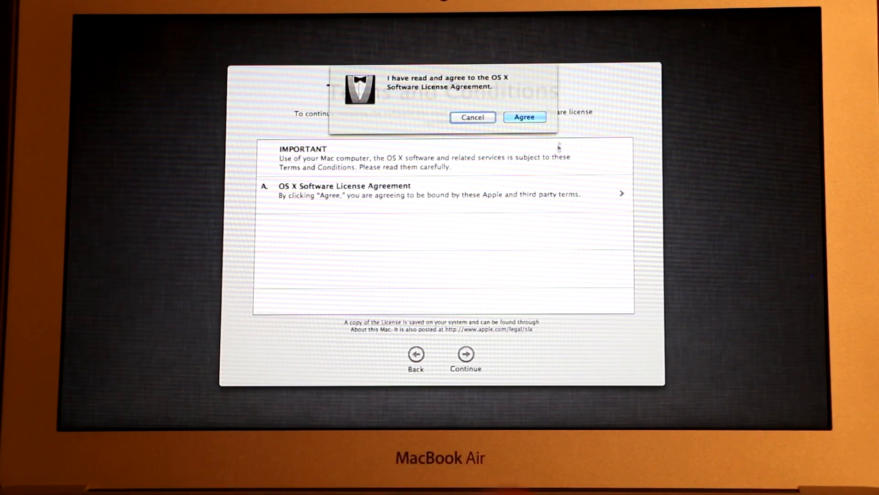
{"action": "left_click", "coordinate": [524, 116]}
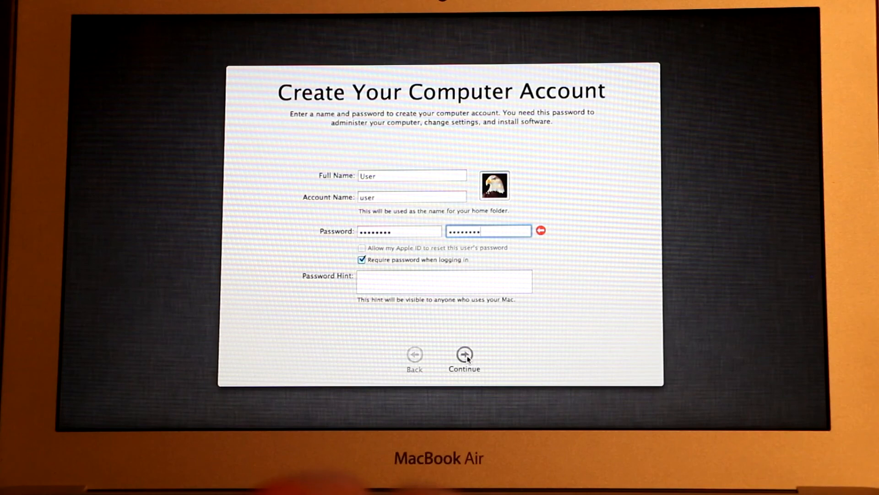
- Create the User account without a password hint, keep Pacific time, and start using the Mac
{"action": "left_click", "coordinate": [464, 359]}
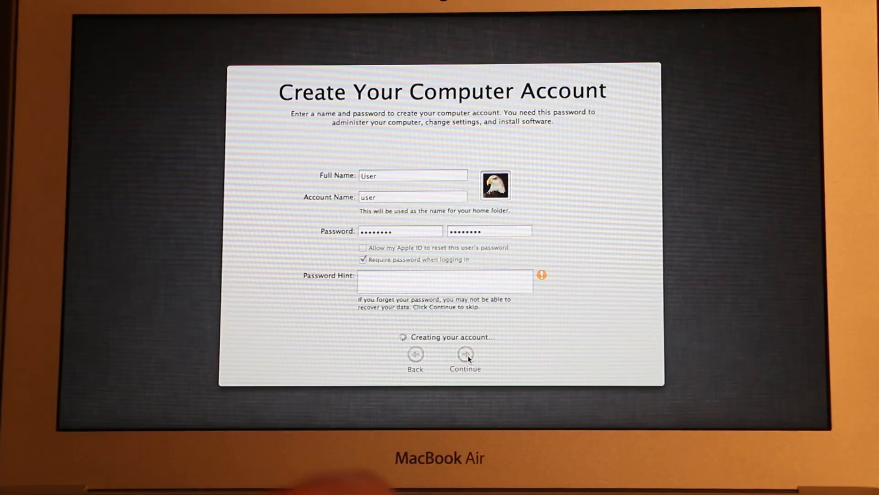
{"action": "left_click", "coordinate": [466, 356]}
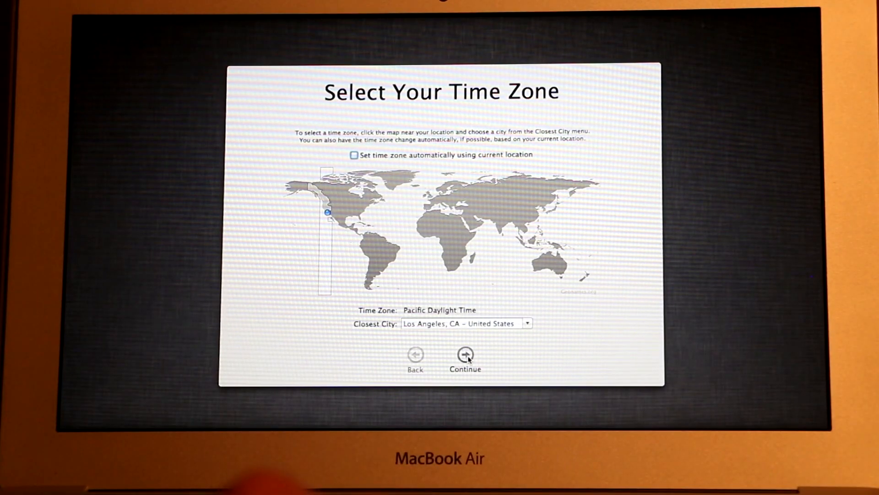
{"action": "left_click", "coordinate": [465, 353]}
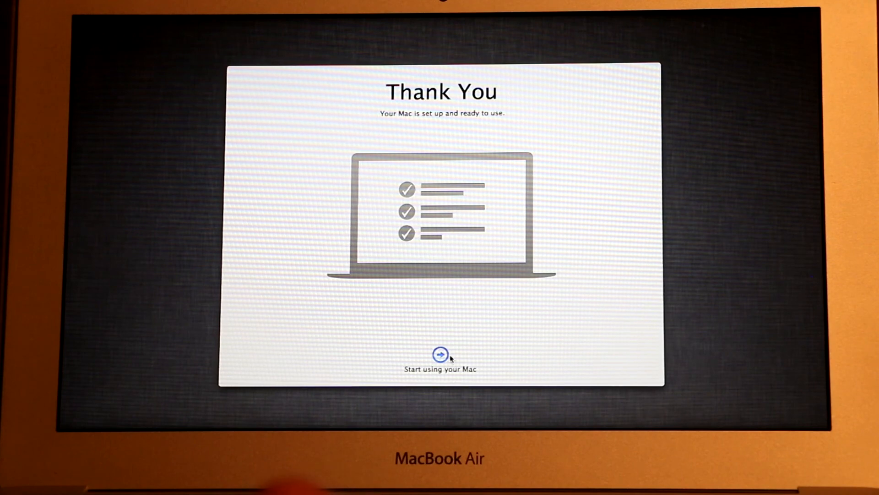
{"action": "left_click", "coordinate": [441, 356]}
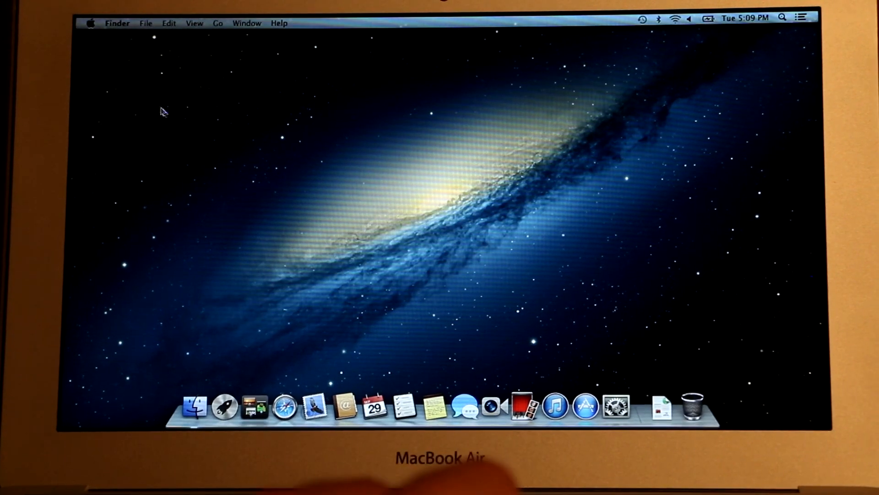
{"action": "mouse_move", "coordinate": [159, 108]}
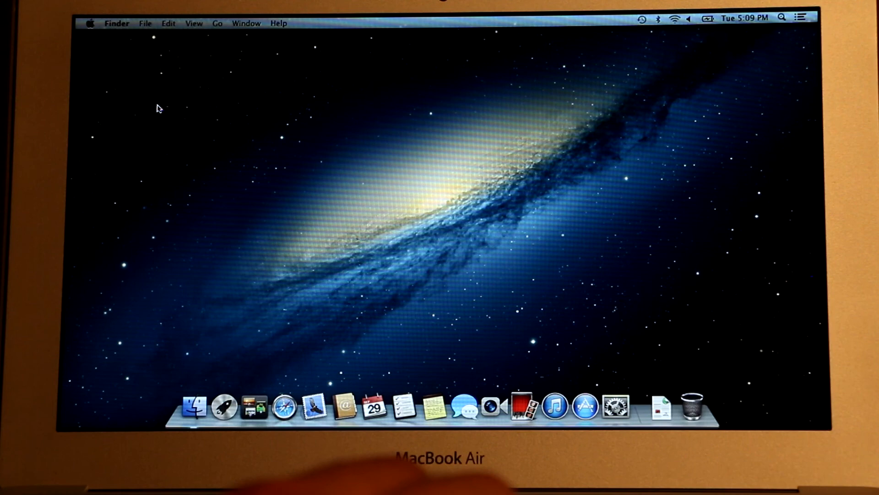